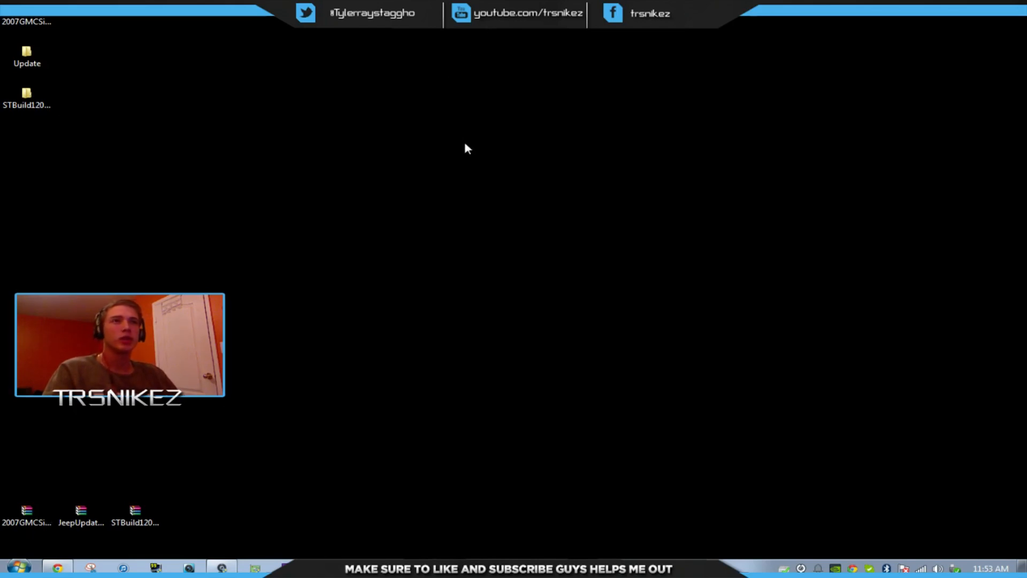
mouse_move(406, 157)
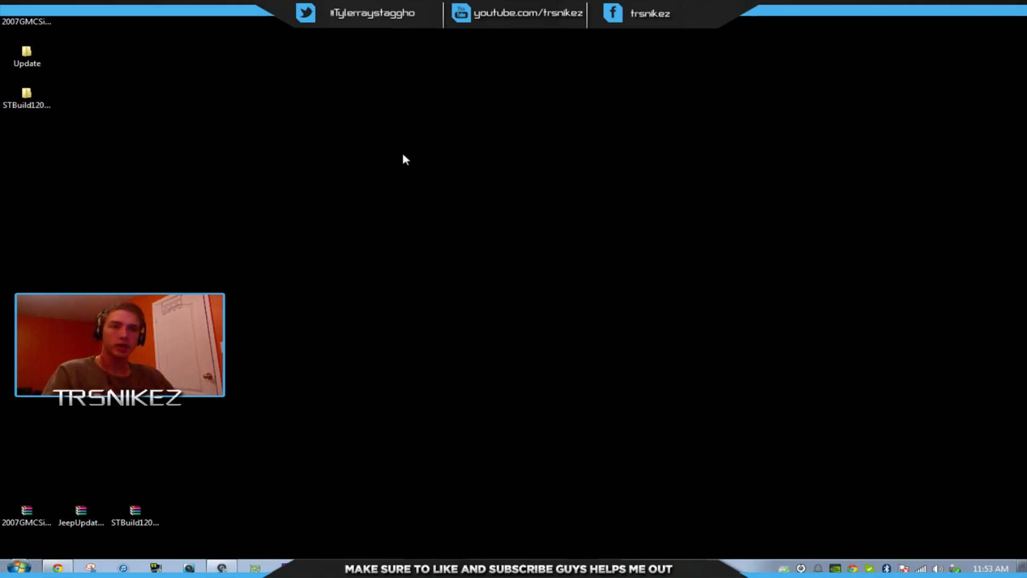
mouse_move(334, 163)
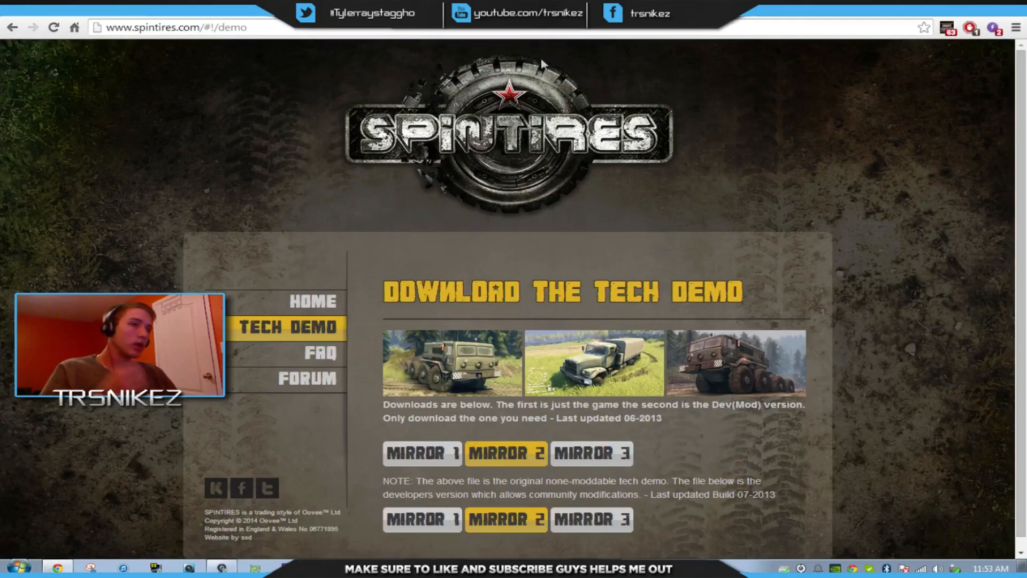
mouse_move(312, 301)
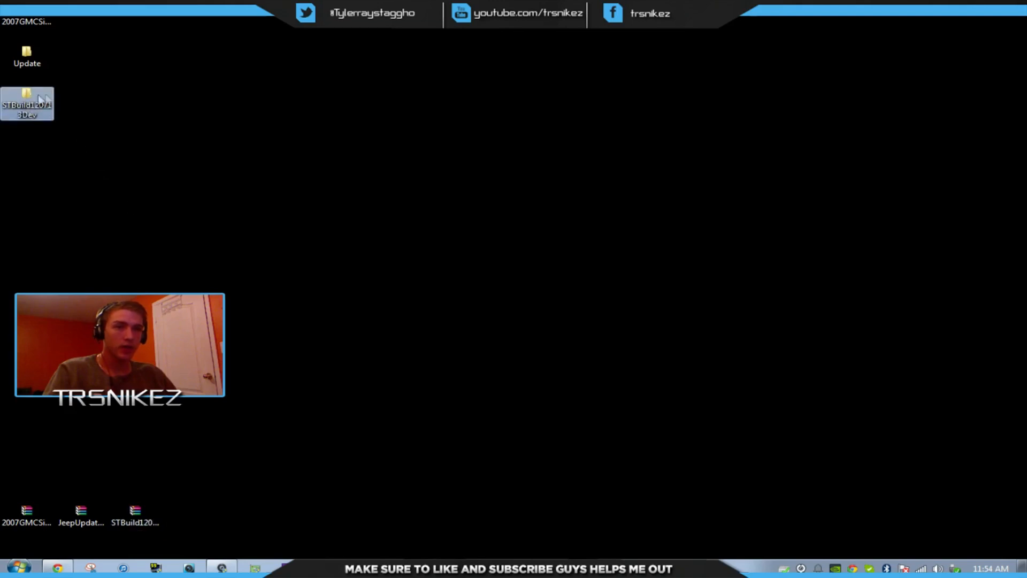
Open the STBuild dev game folder from the desktop.
double_click(27, 103)
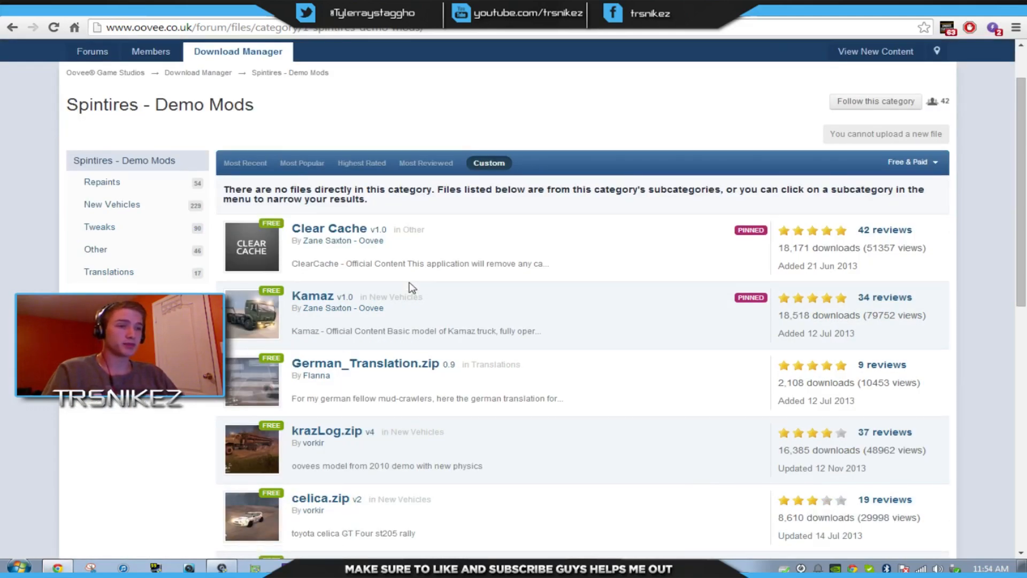
Scroll the Spintires Demo Mods file list to browse the truck mods.
scroll("down", 3)
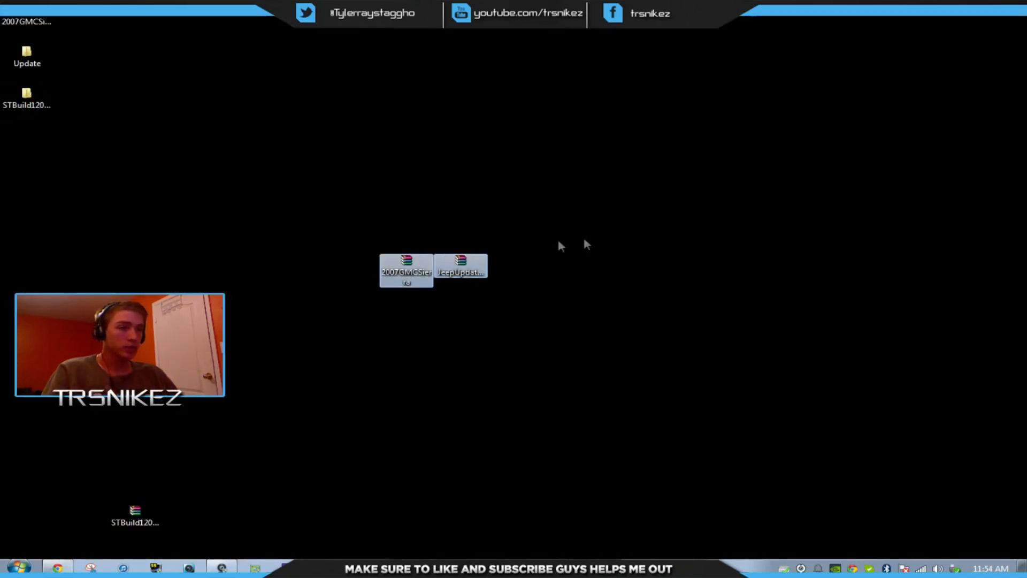
mouse_move(357, 267)
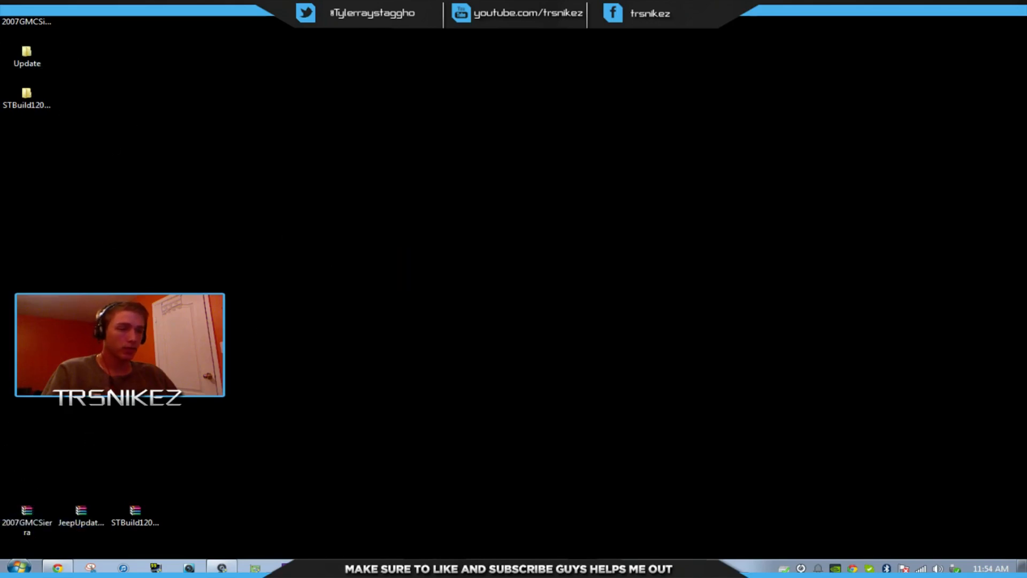
left_click_drag(42, 36, 27, 111)
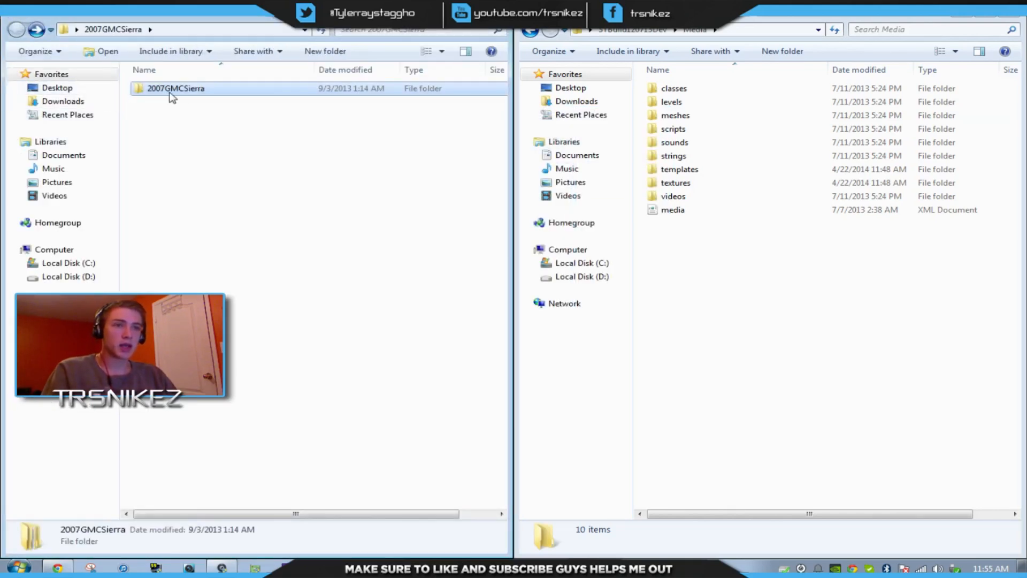
Open 2007GMCSierra and merge its folders into STBuild Dev\Media, confirming for all.
double_click(175, 88)
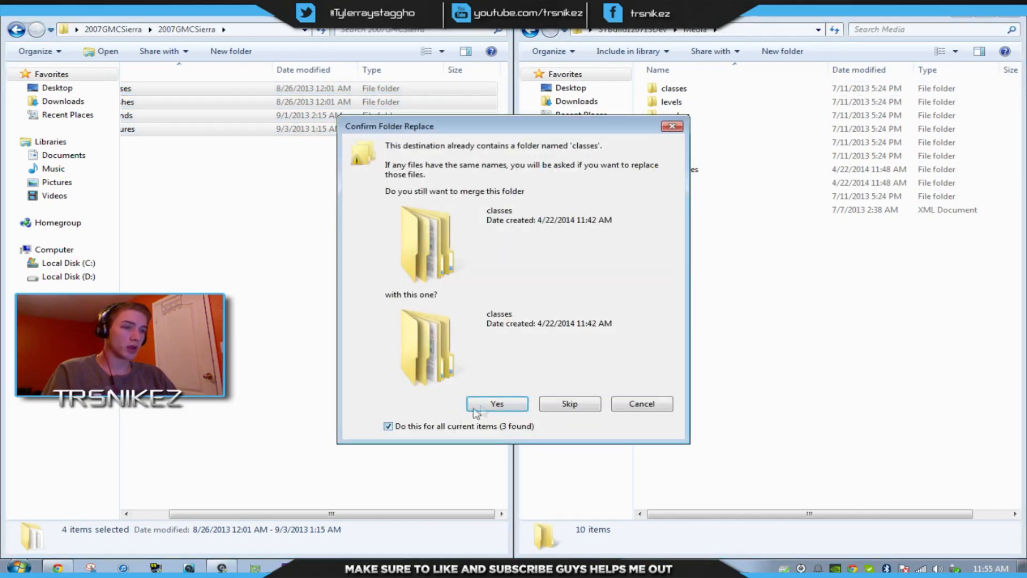
left_click(497, 403)
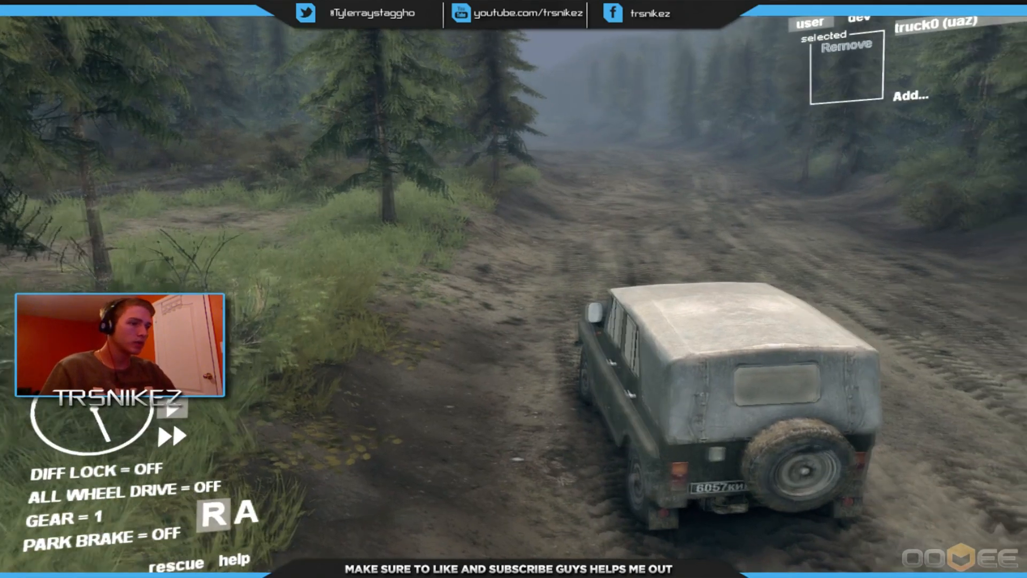
Pick Jeep Rubicon from the Add Truck list to place it on the road.
left_click(910, 95)
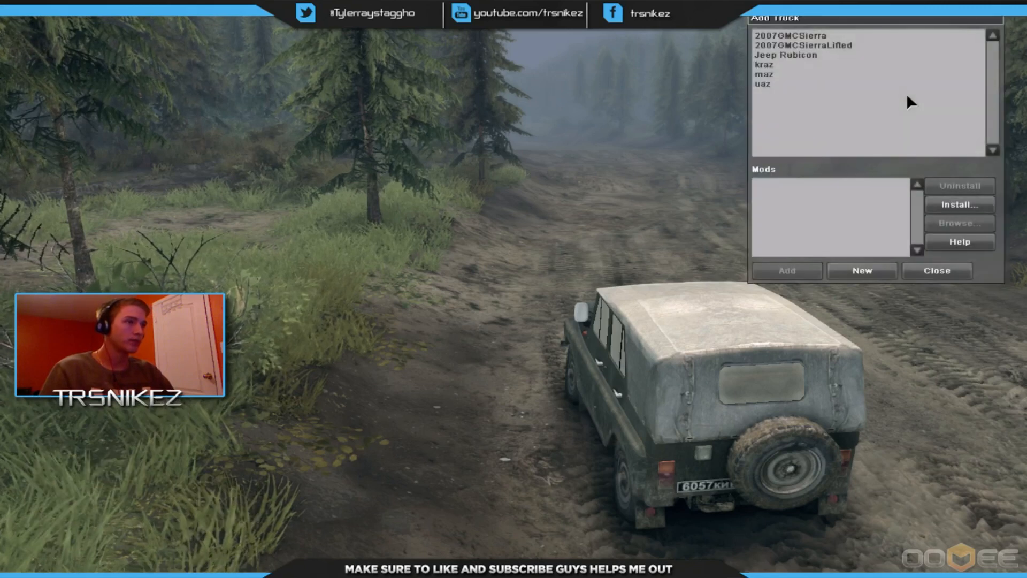
left_click(785, 55)
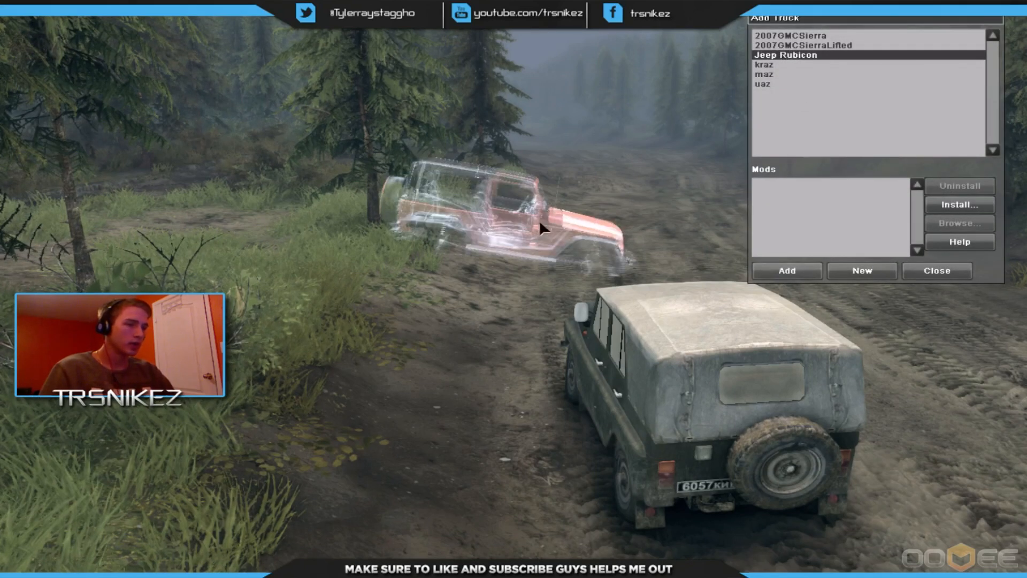
mouse_move(701, 244)
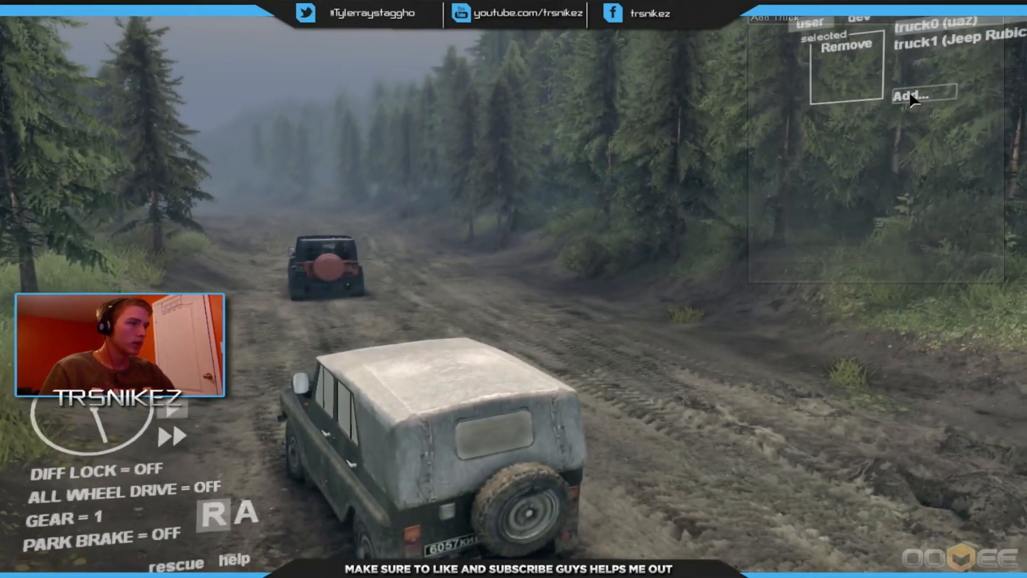
Place a 2007GMCSierra beside the Jeep and reopen the Add Truck list.
left_click(908, 96)
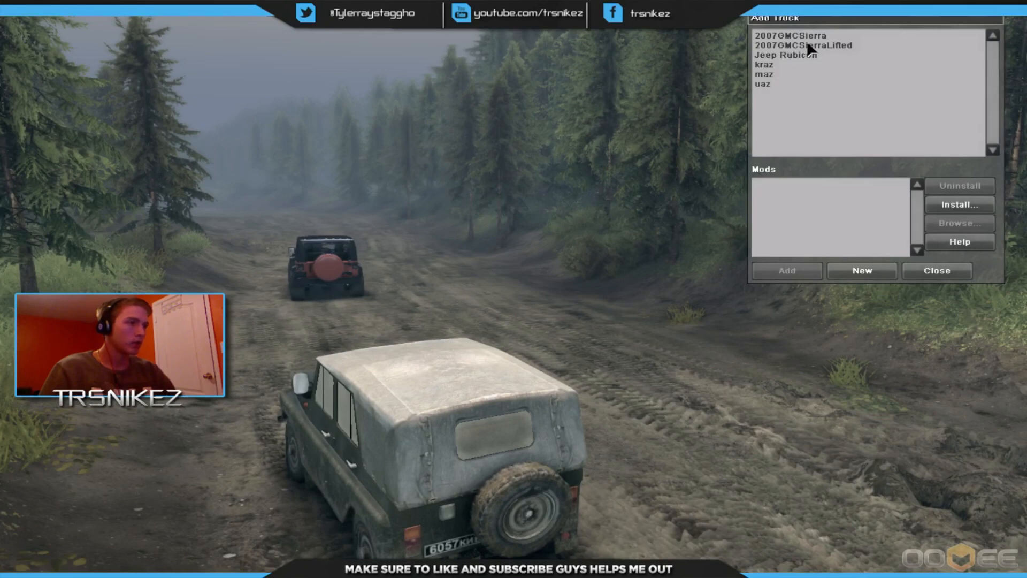
left_click(791, 36)
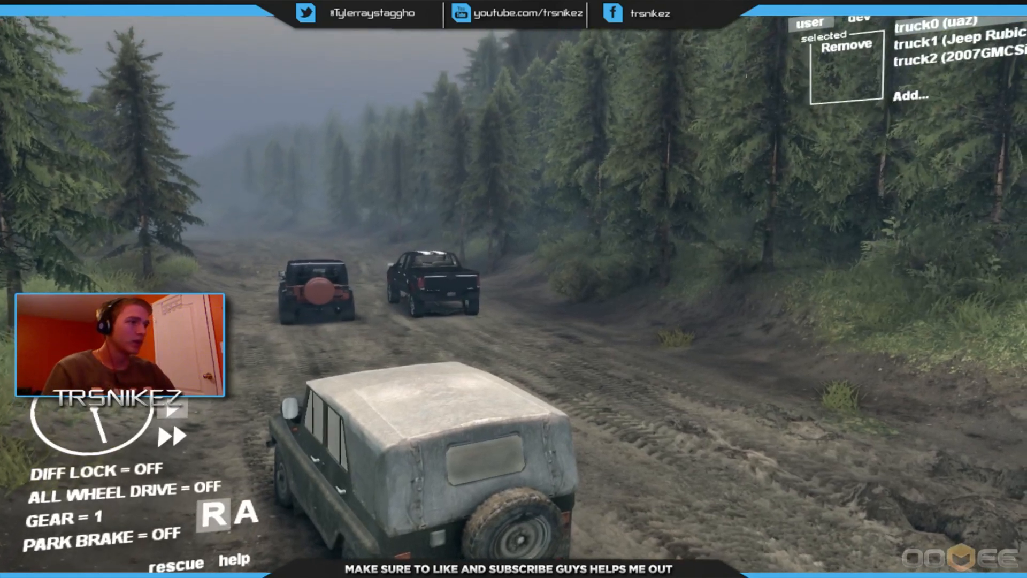
left_click(906, 95)
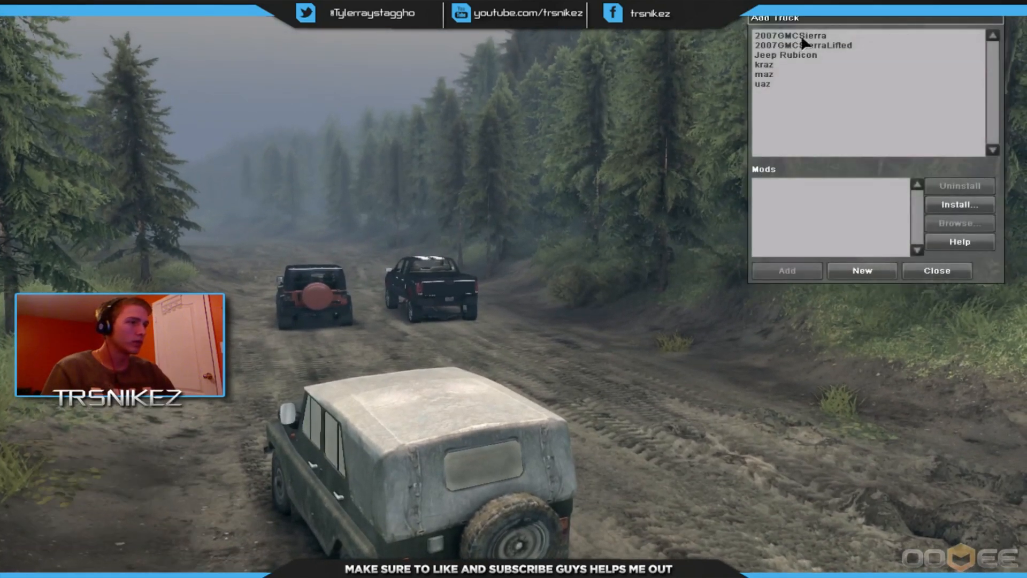